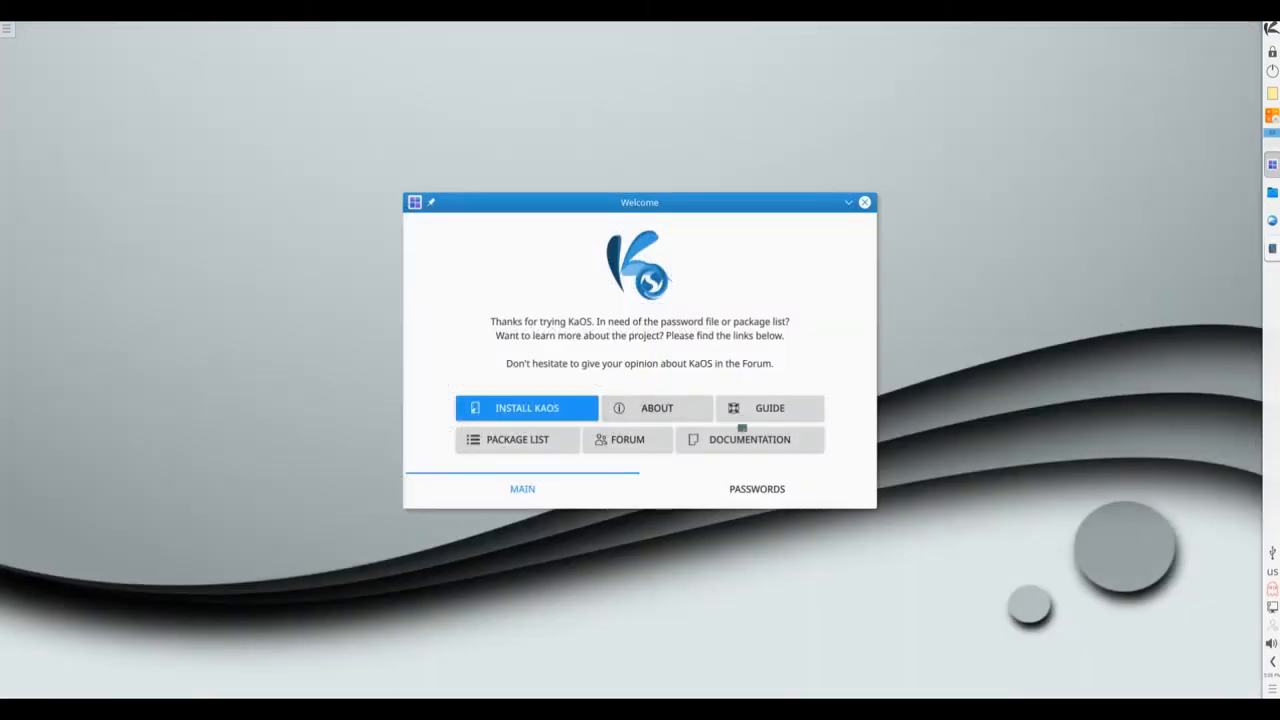
View about.pdf from KaOS Welcome in Okular, then close Okular and the Welcome window.
left_click(656, 408)
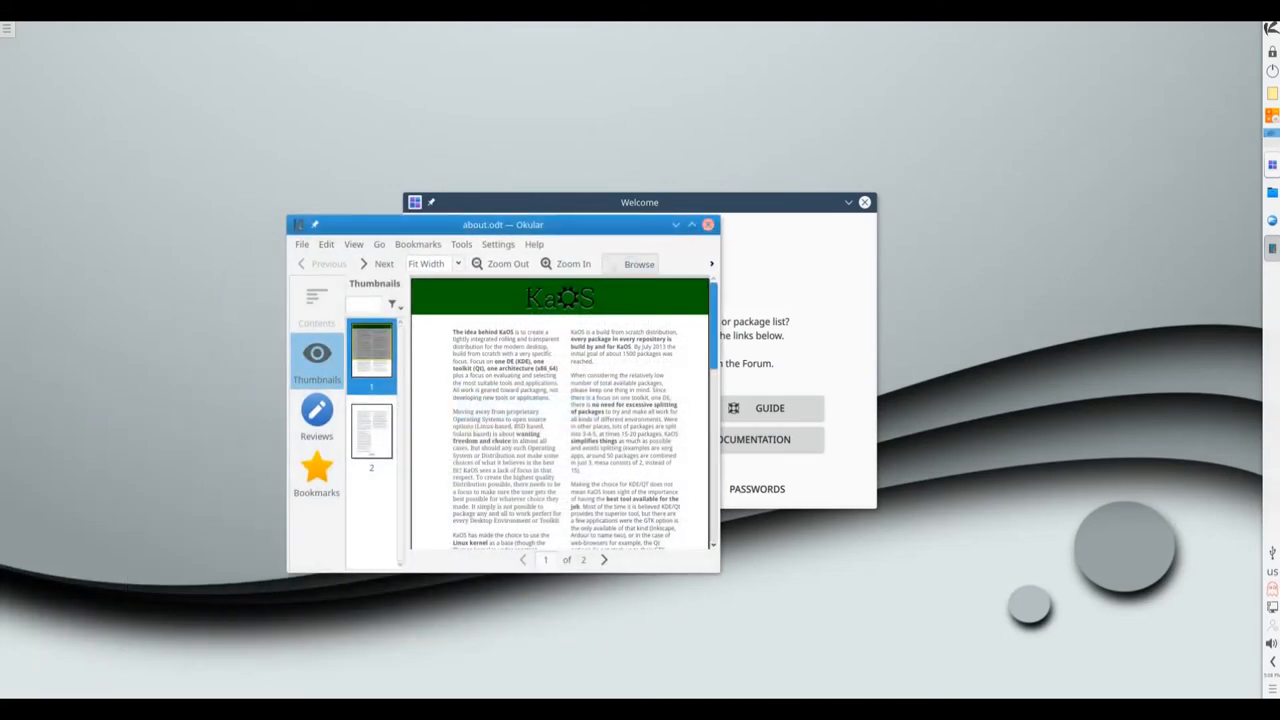
left_click(708, 224)
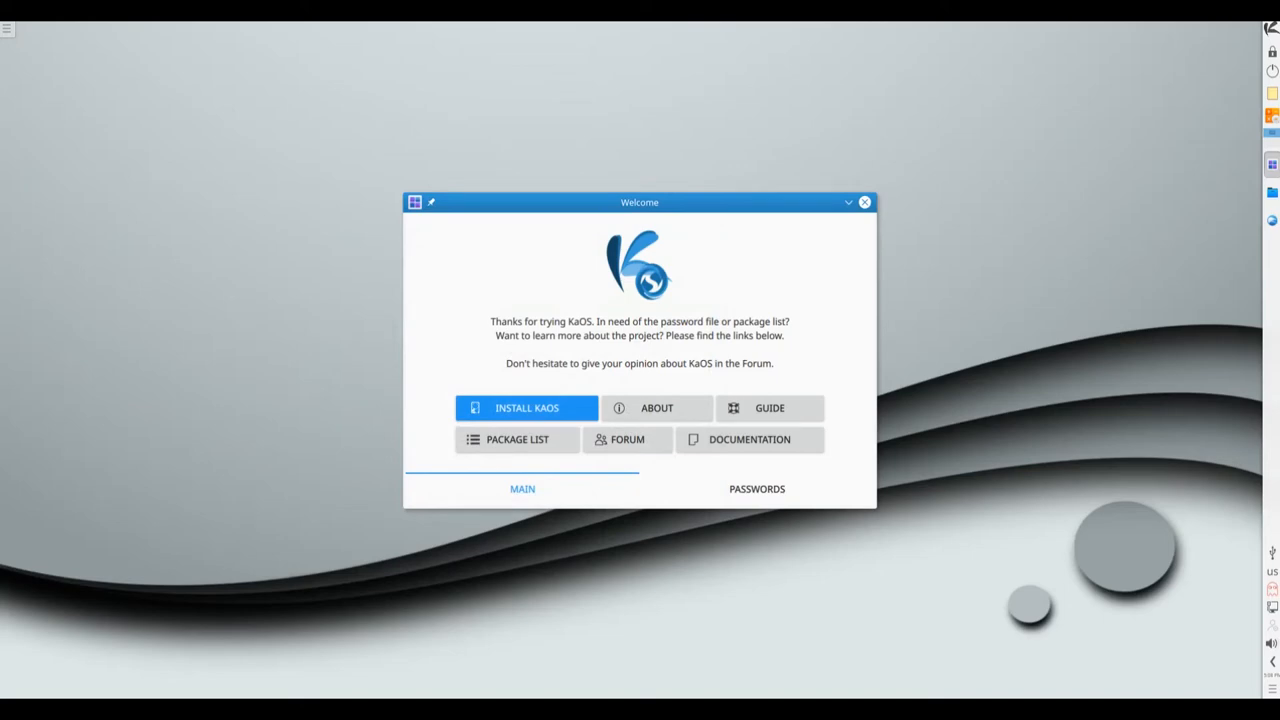
left_click(864, 202)
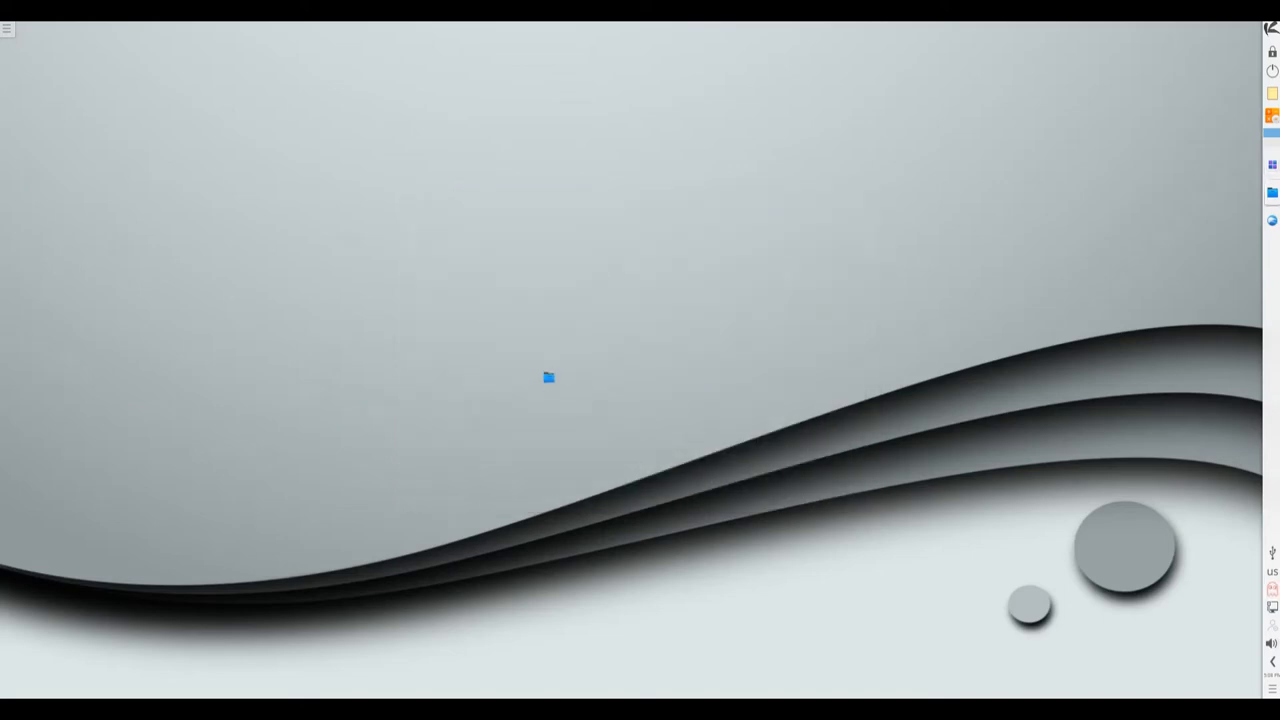
Open the Home folder in Dolphin and move its window toward the middle of the screen.
double_click(548, 380)
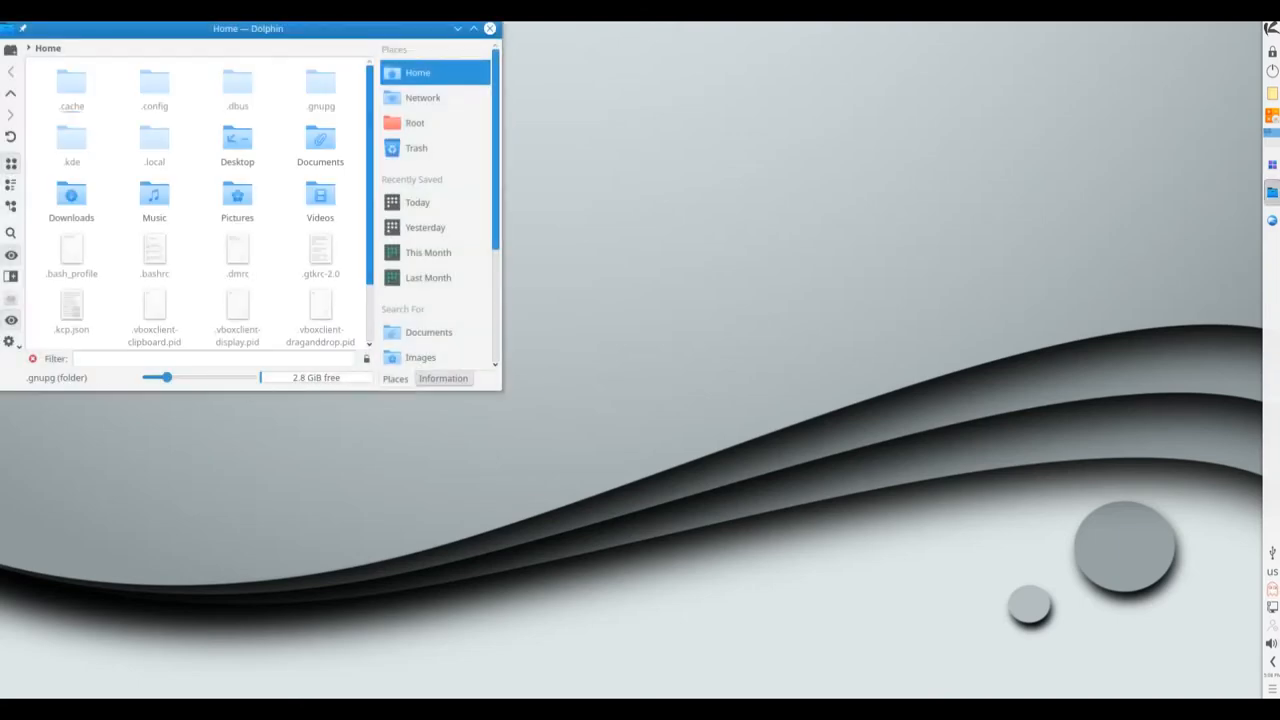
left_click_drag(248, 28, 480, 128)
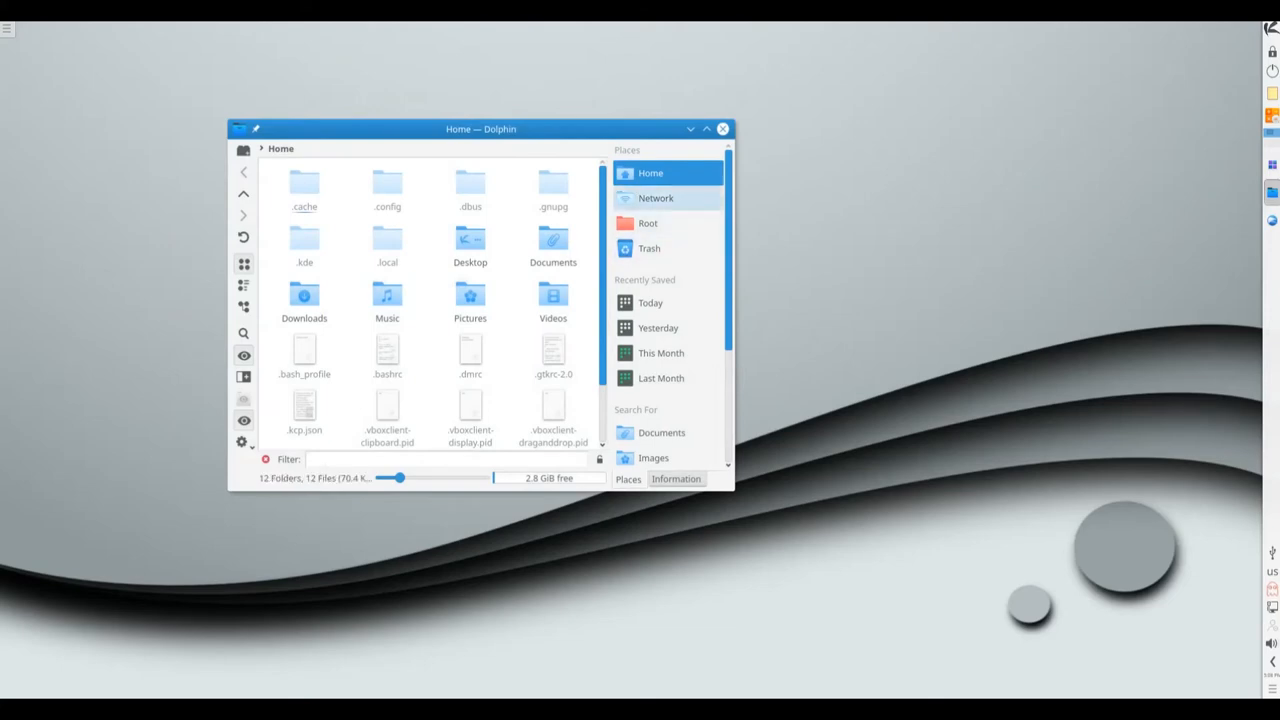
scroll("down", 3)
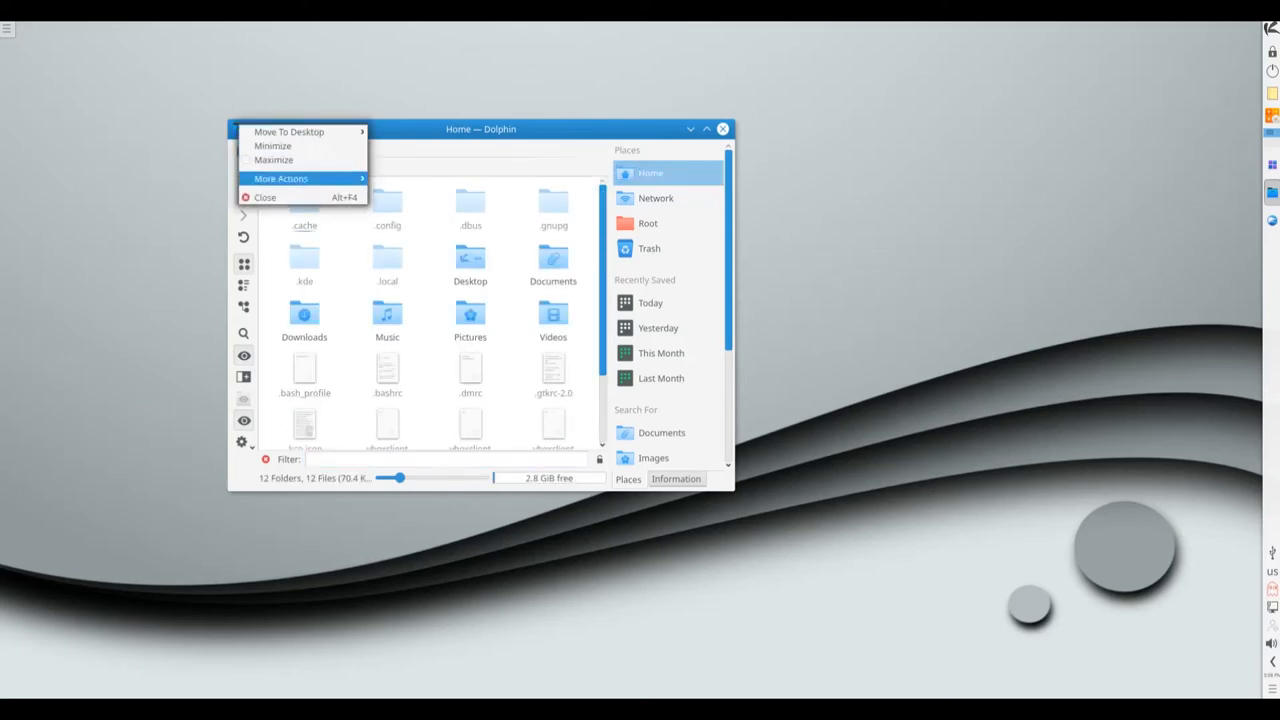
Show More Actions from Dolphin's title-bar menu, then quit Dolphin, confirming despite multiple open tabs.
left_click(280, 178)
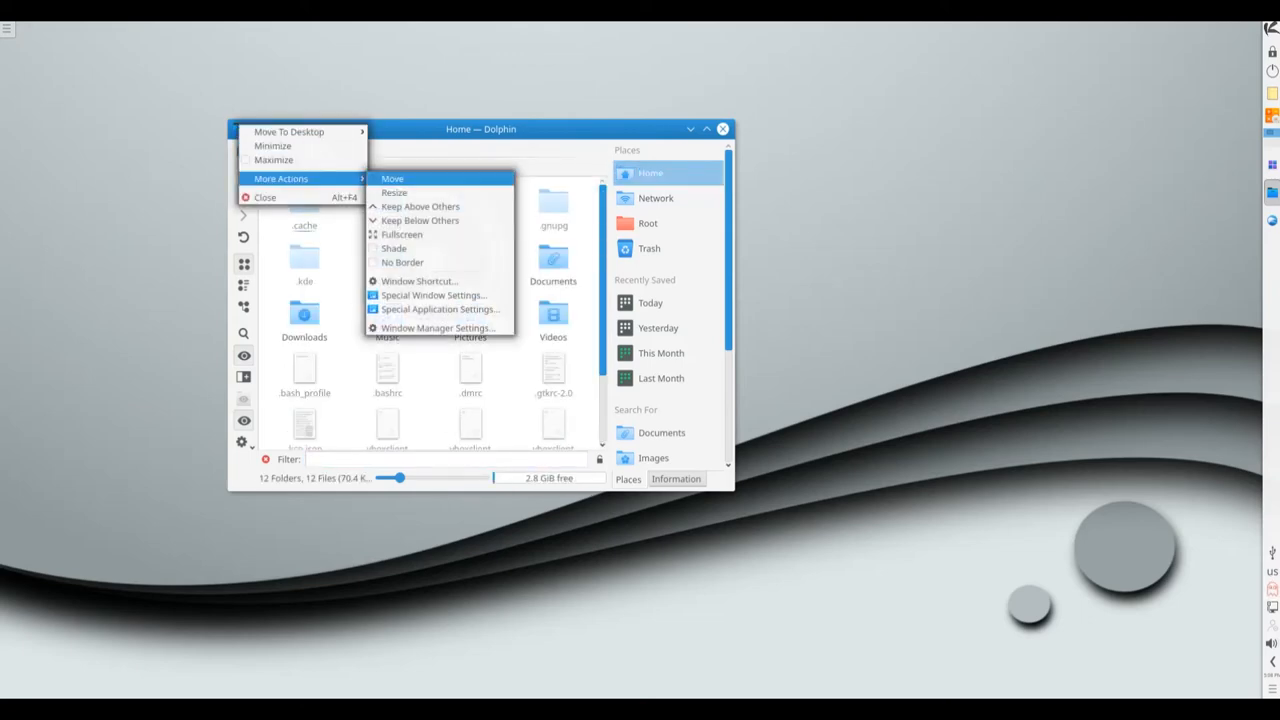
mouse_move(394, 192)
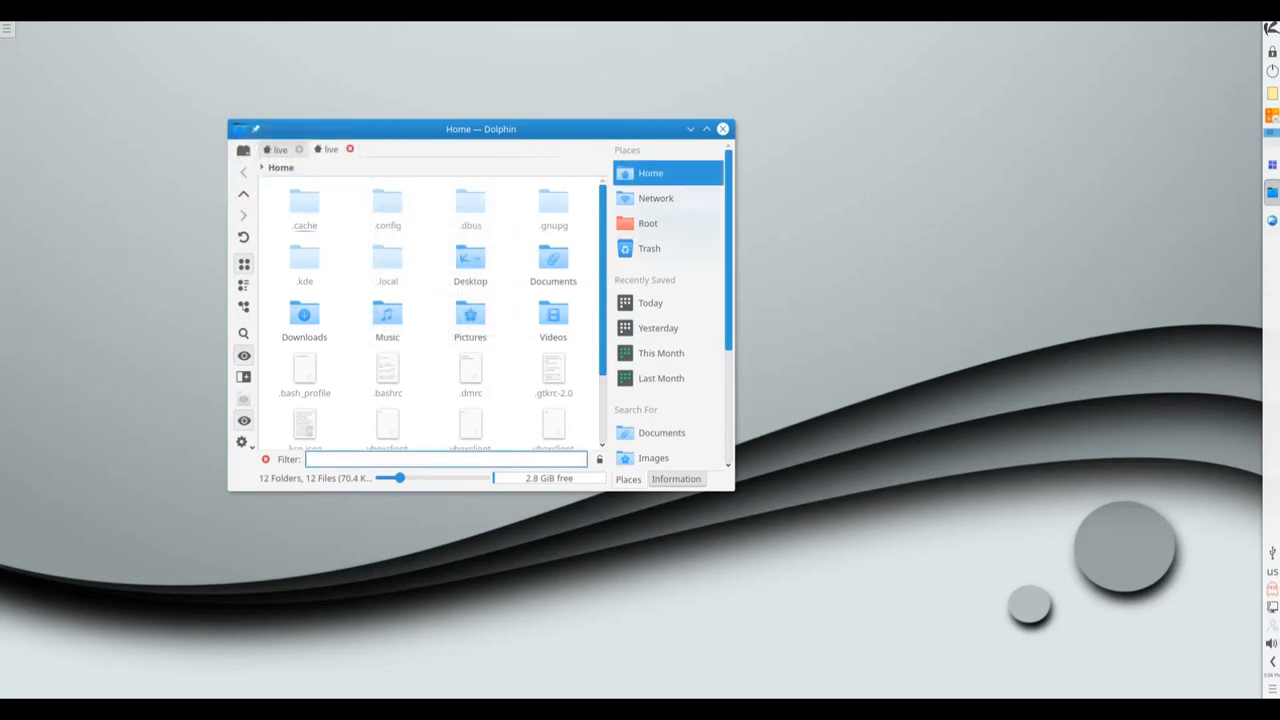
scroll("down", 3)
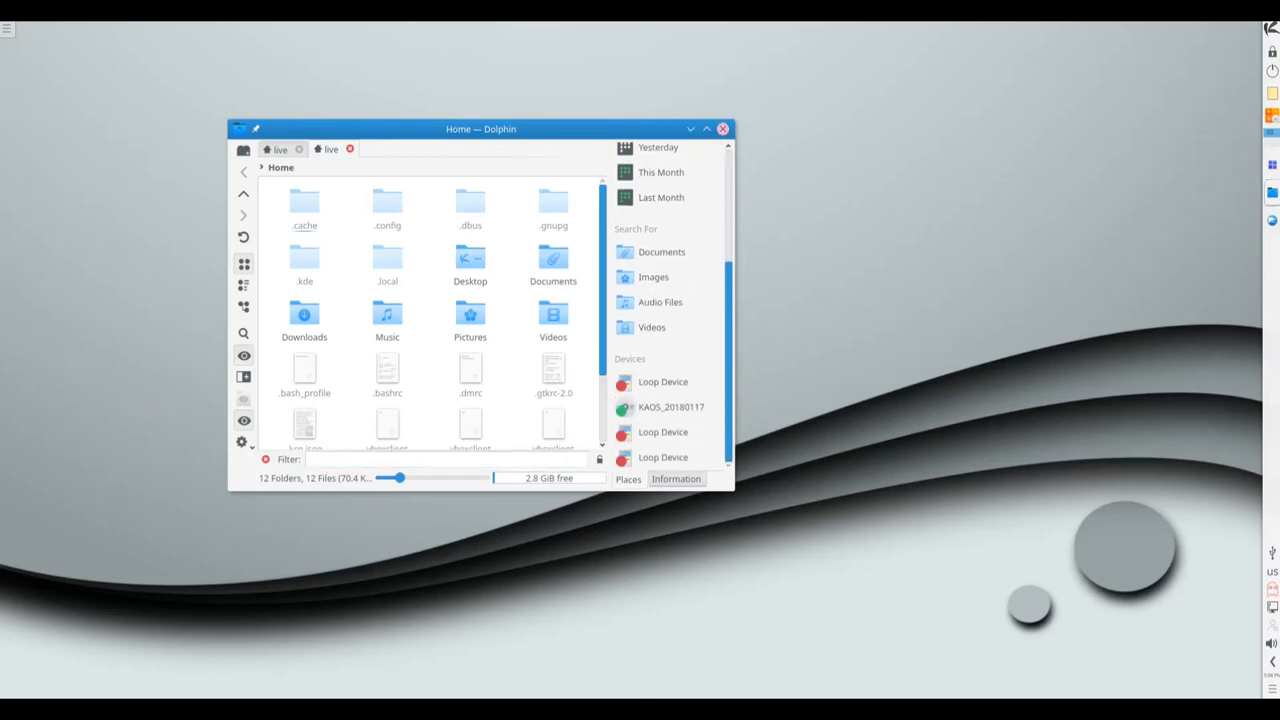
left_click(724, 128)
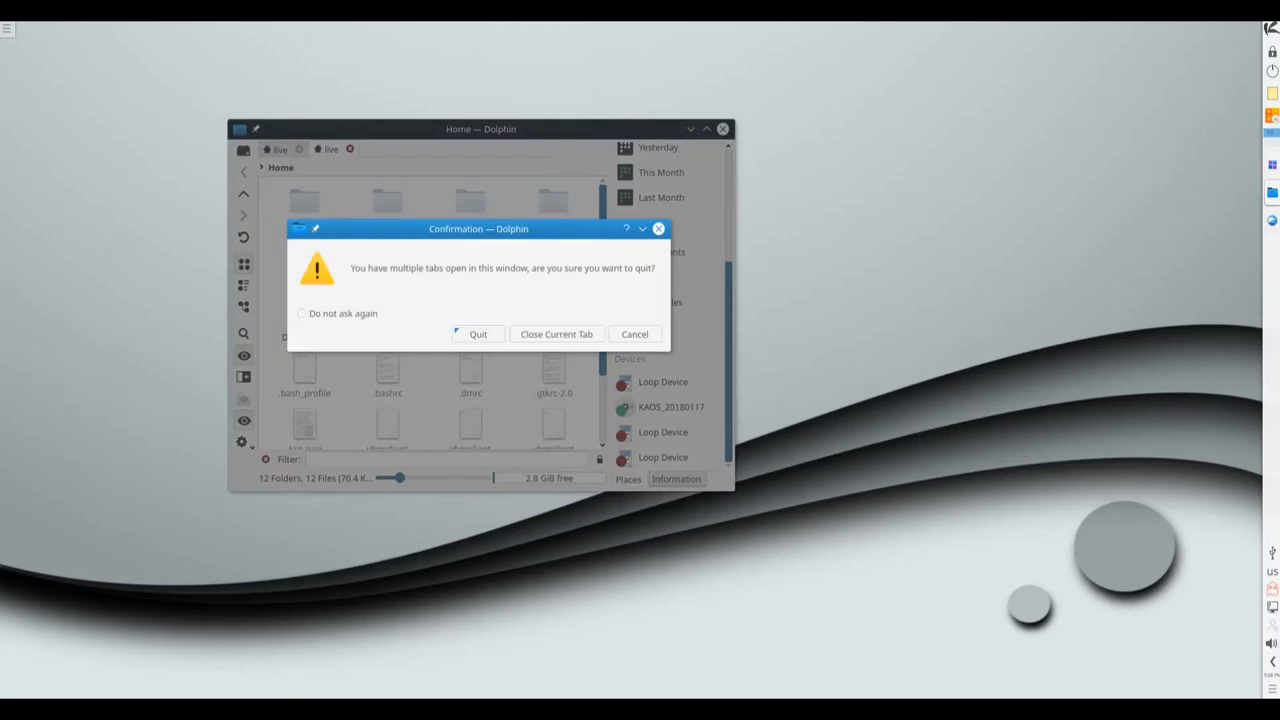
left_click(556, 334)
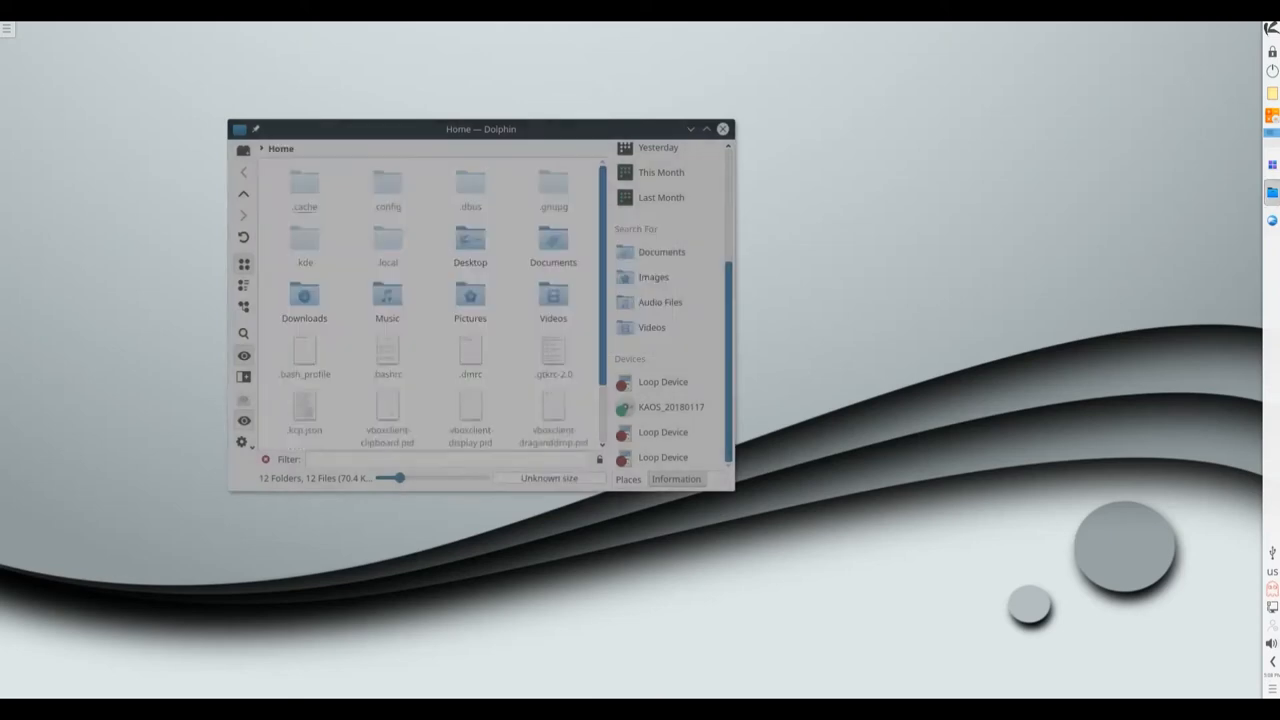
left_click(724, 128)
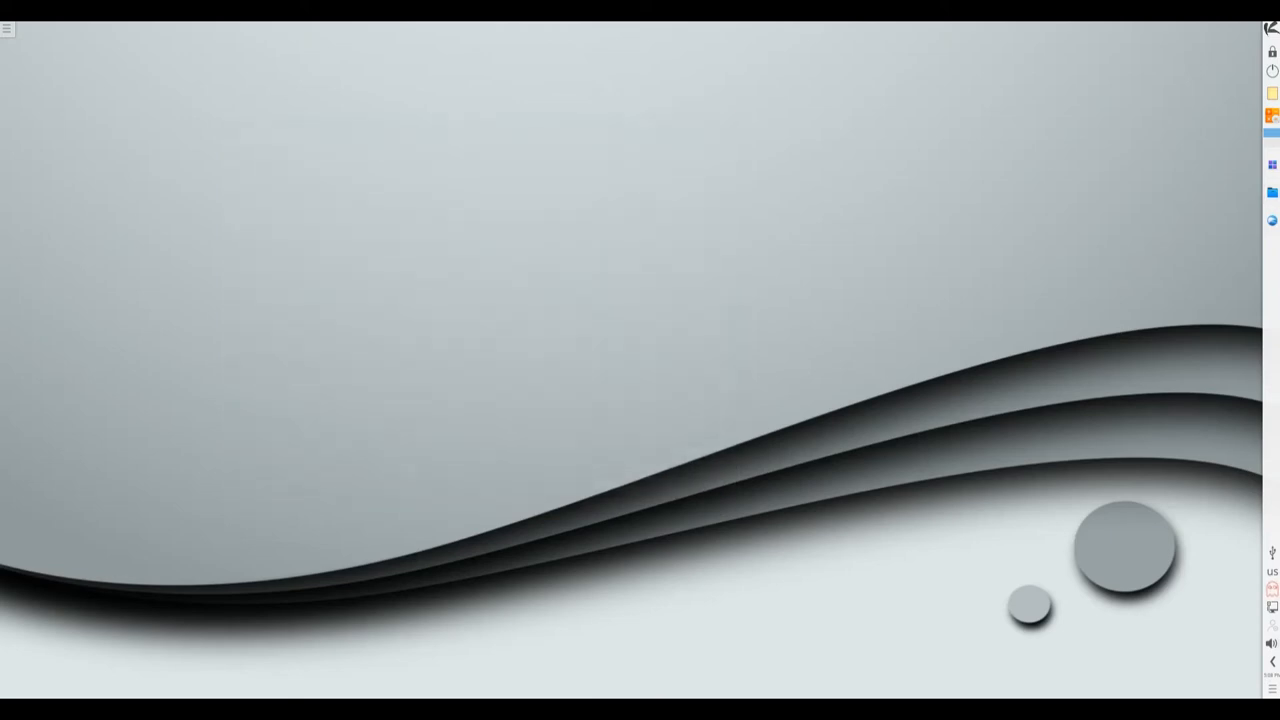
Open the application launcher and browse its Games, Graphics, Power / Session and Settings categories.
left_click(1274, 16)
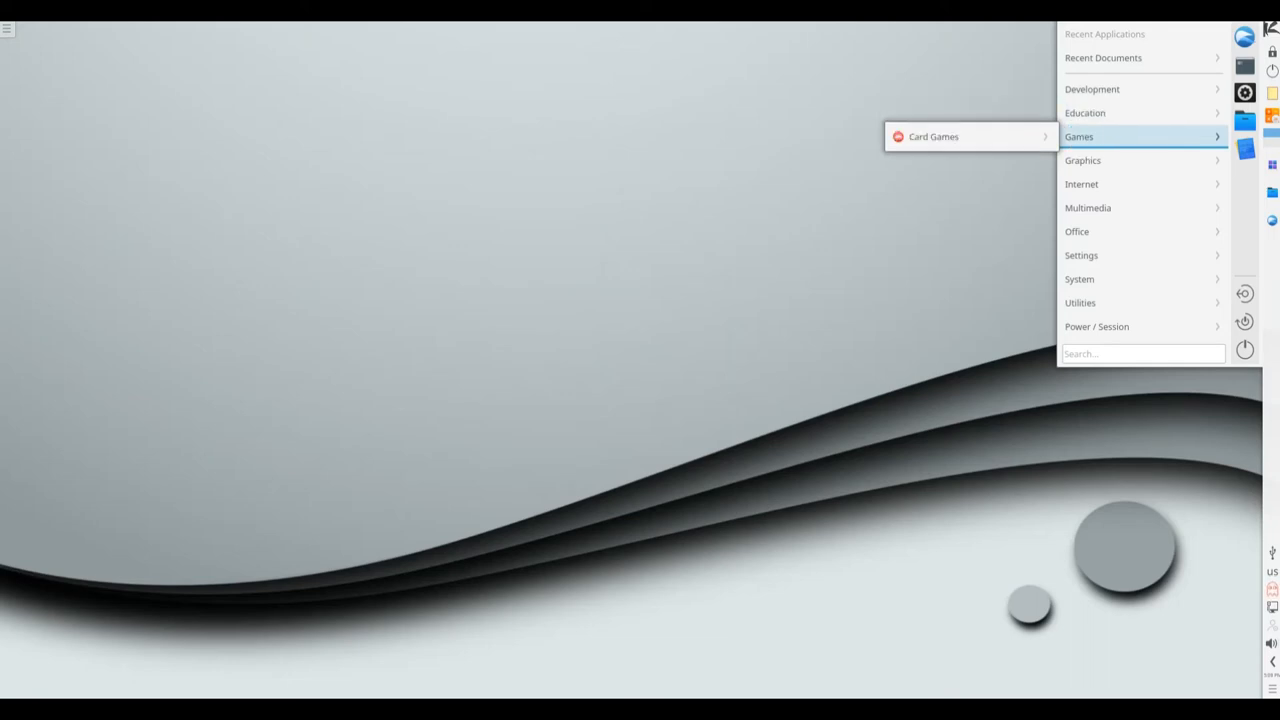
mouse_move(1082, 160)
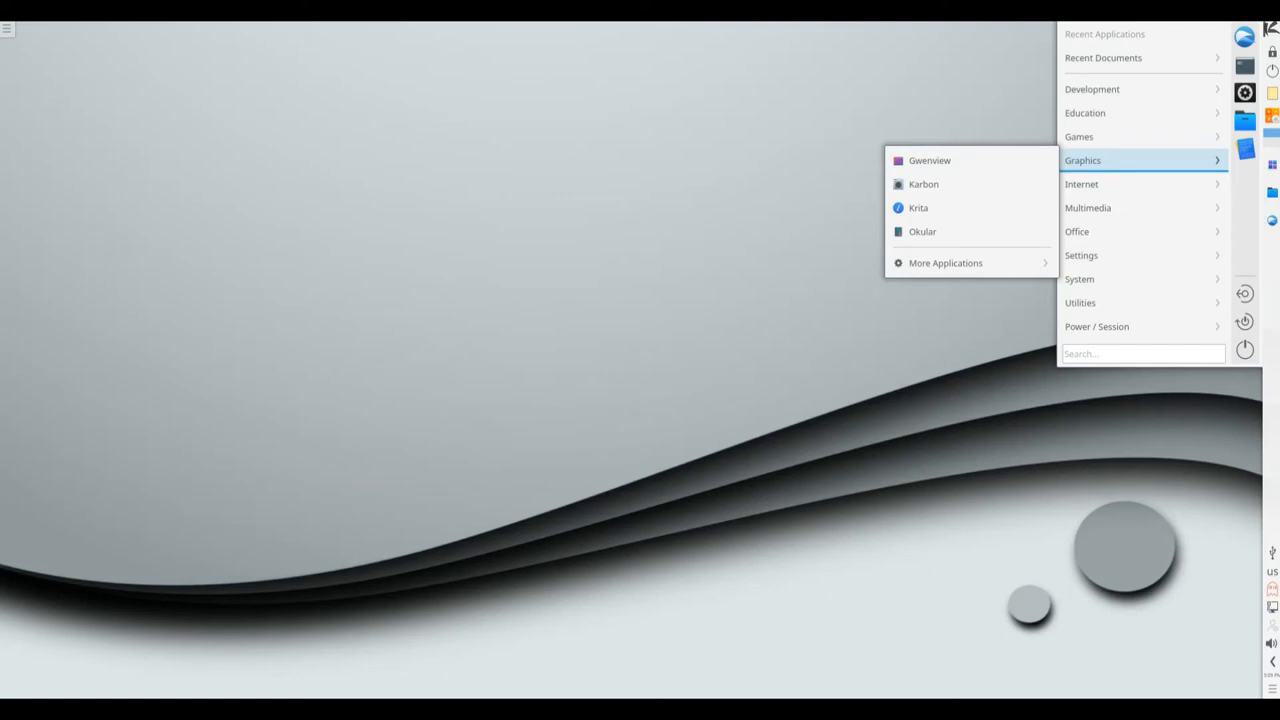
mouse_move(1080, 184)
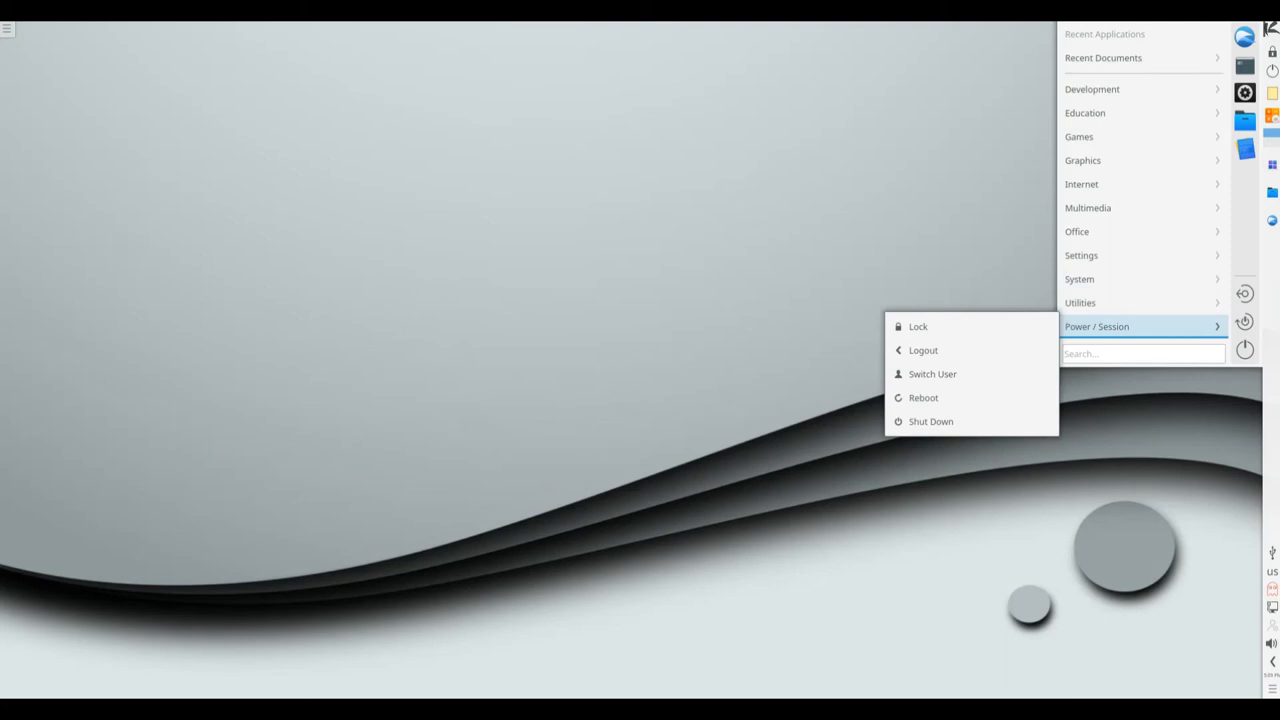
mouse_move(1080, 256)
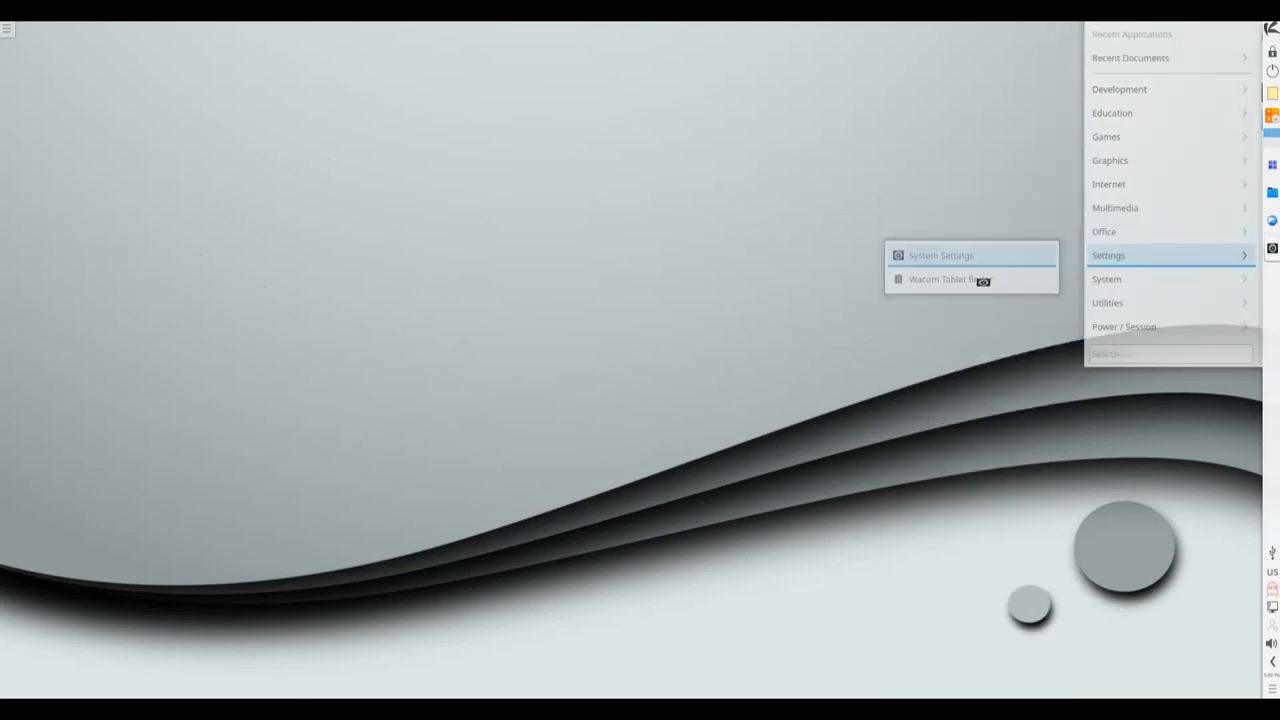
Launch System Settings and show the Desktop Theme page listing Air, Breeze, Midna and Oxygen.
left_click(948, 256)
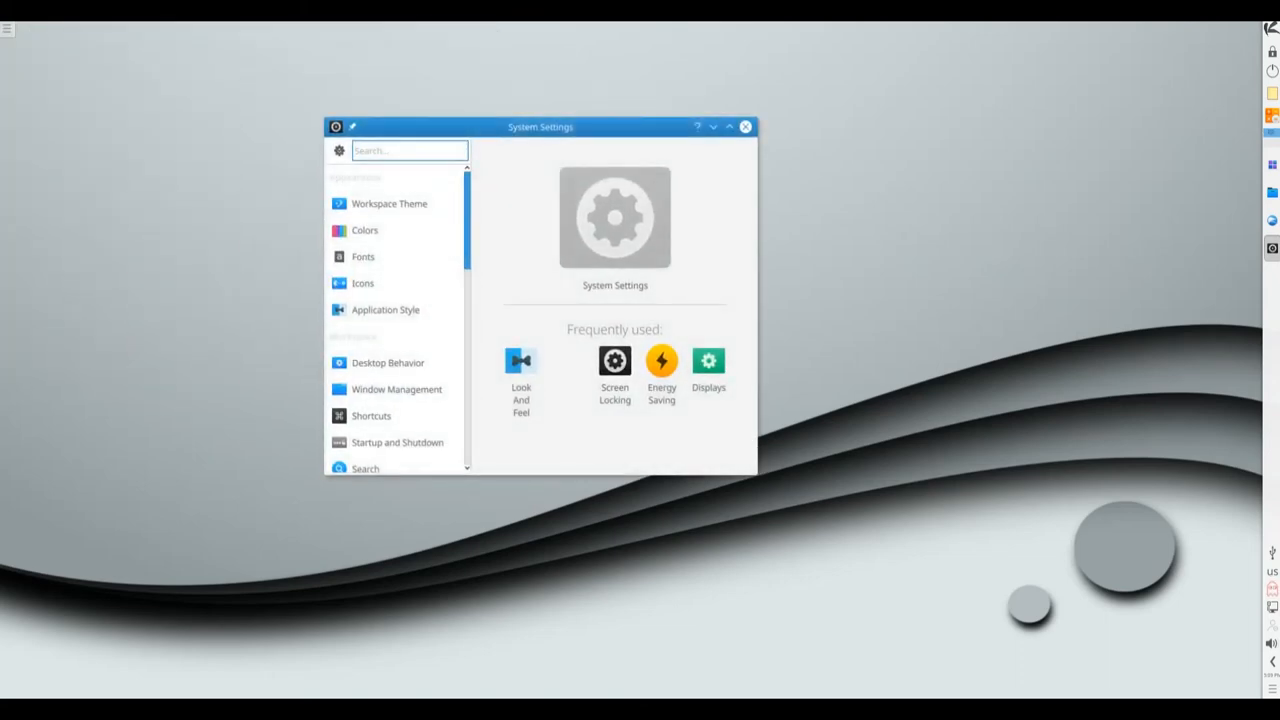
left_click(388, 204)
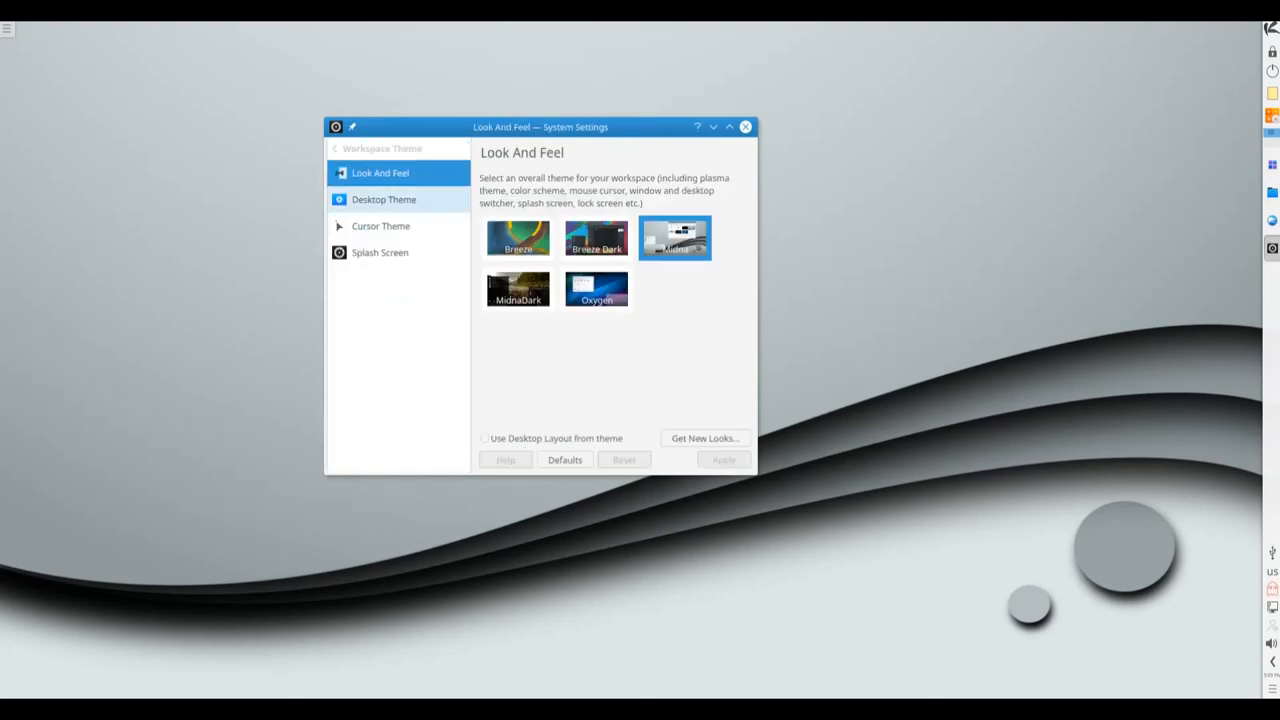
left_click(384, 200)
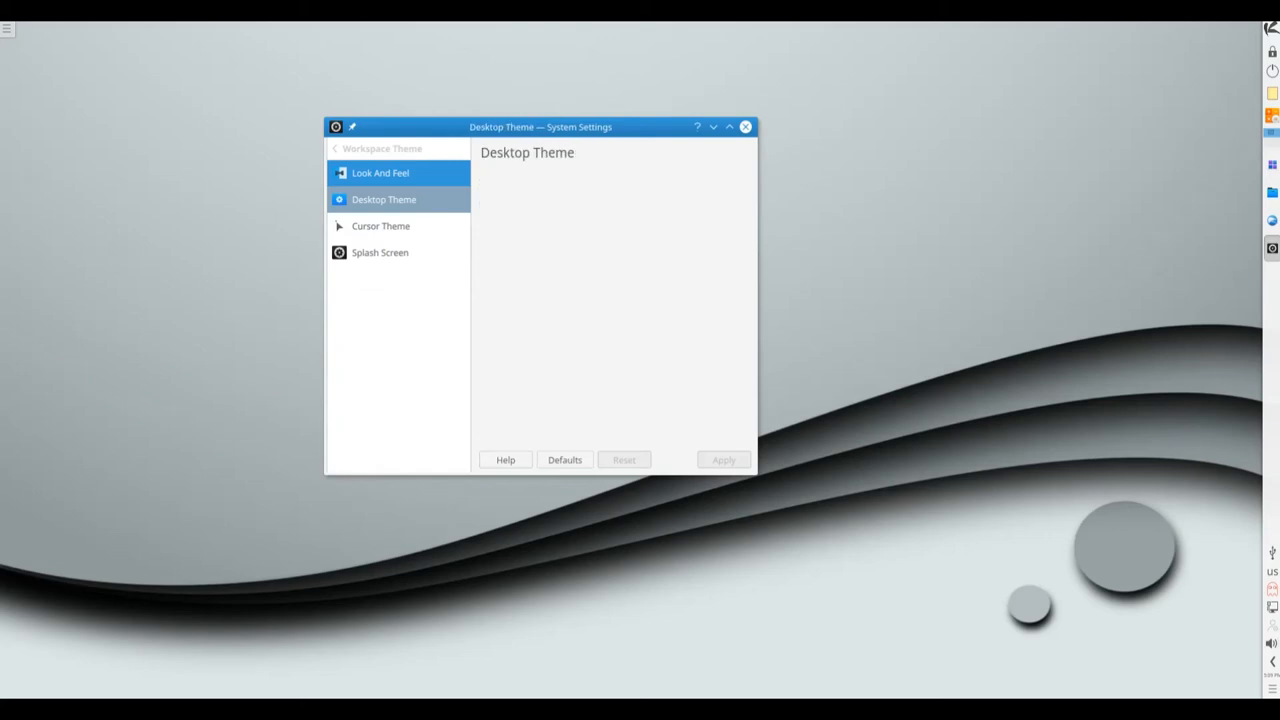
left_click(384, 200)
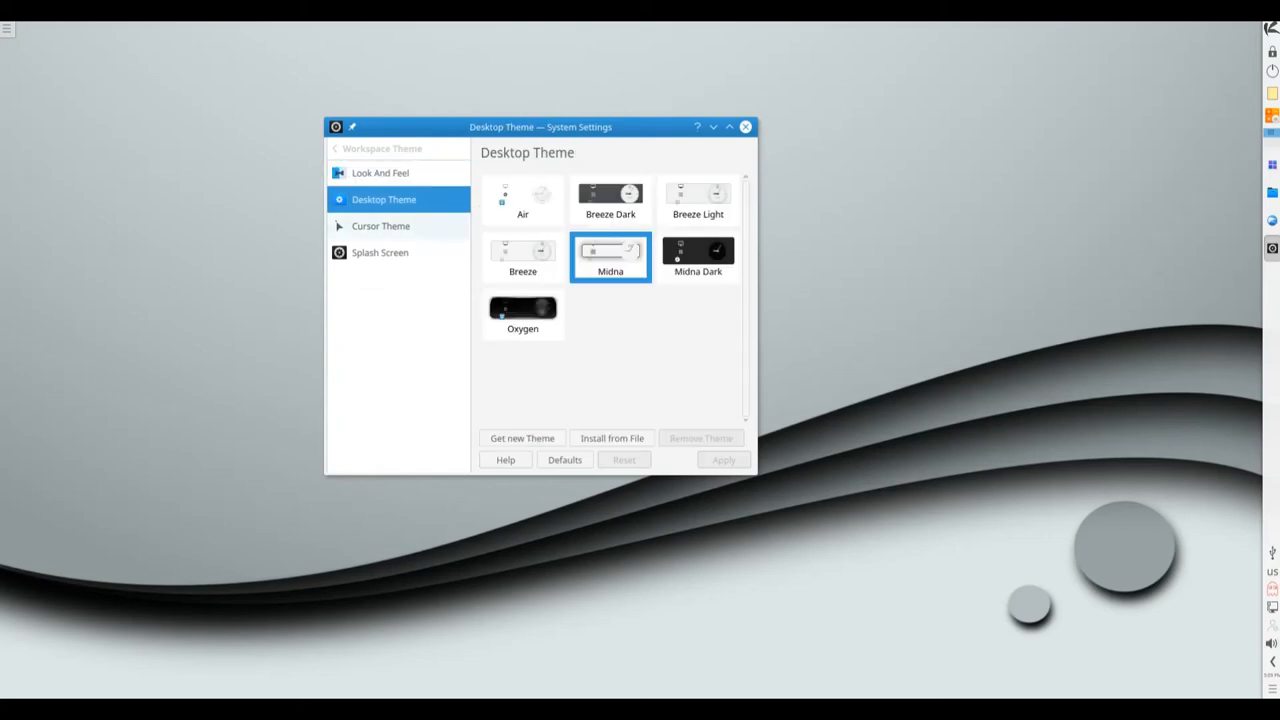